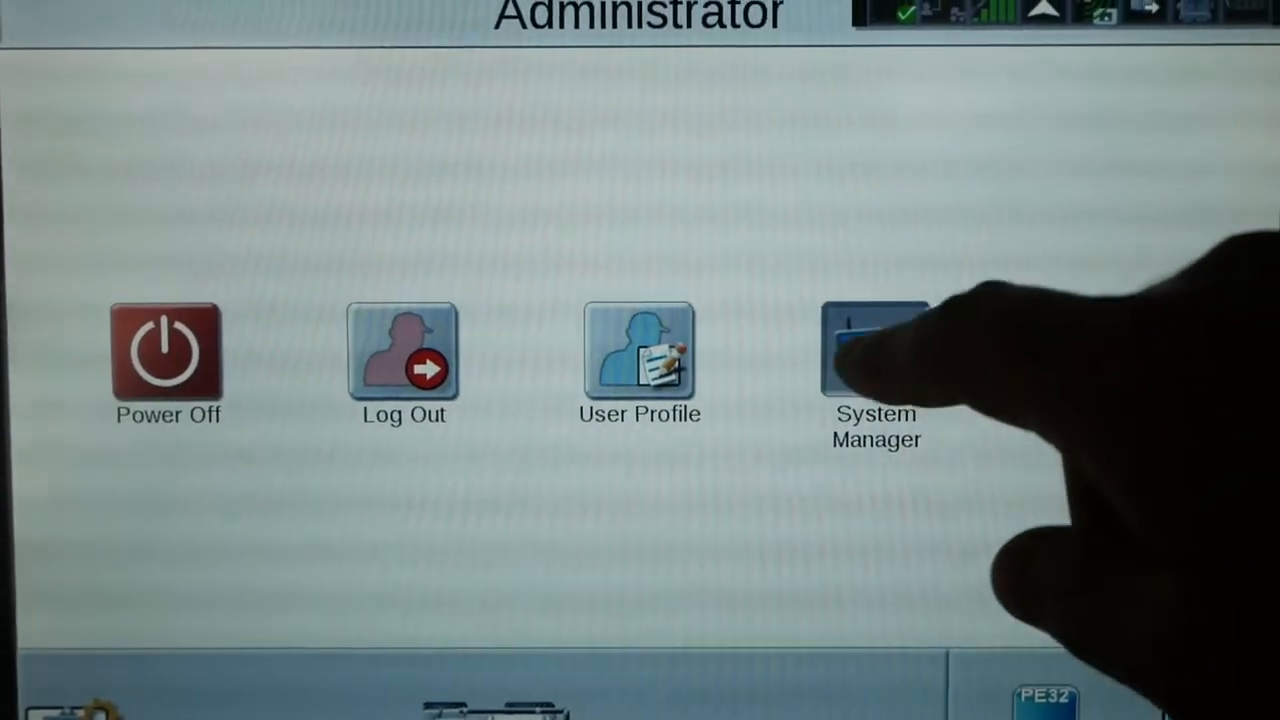
# Start Remote Support from System Manager's Slingshot Field Hub settings to get the service code
pyautogui.click(868, 350)
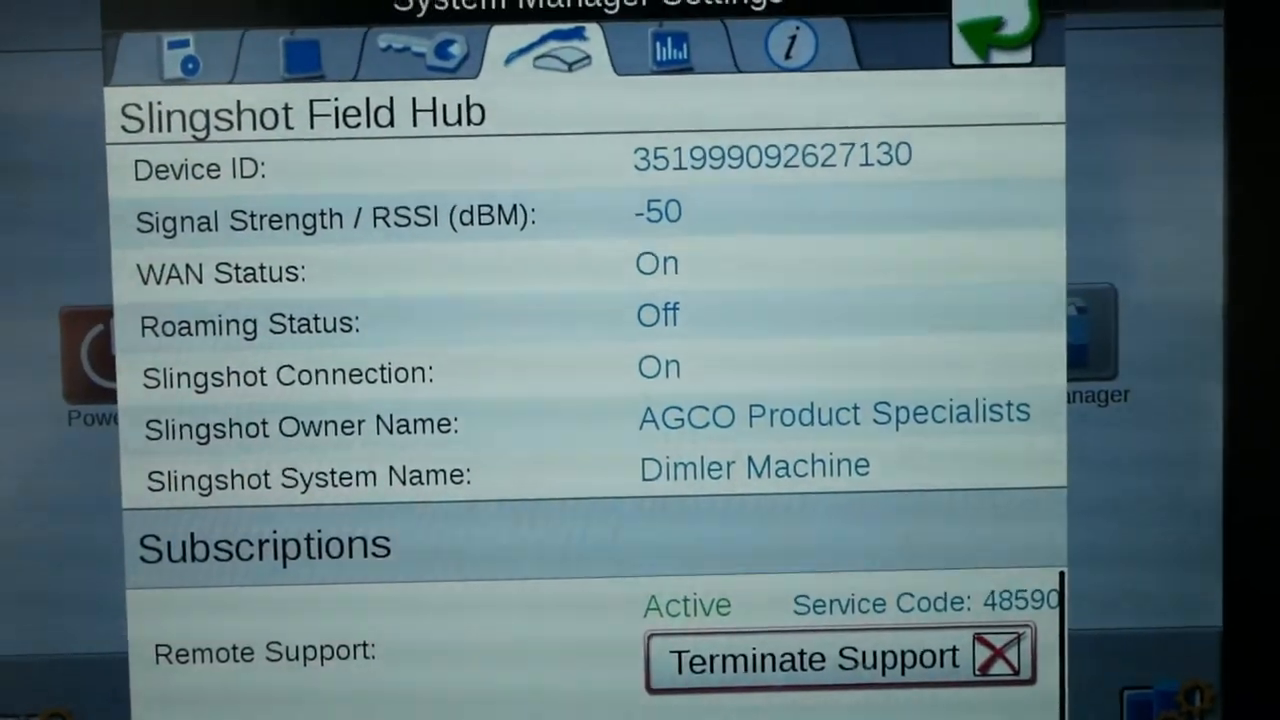
pyautogui.scroll(-3)
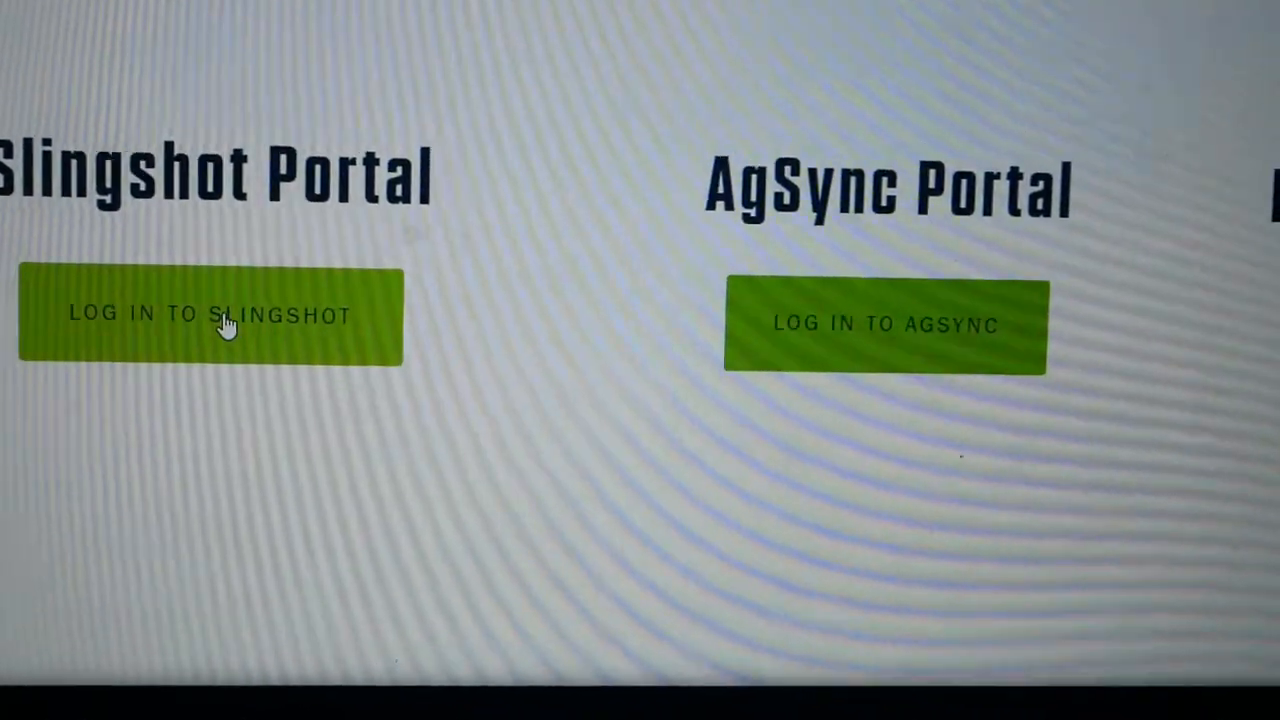
# Sign in to the Slingshot portal with the saved username and password
pyautogui.click(212, 312)
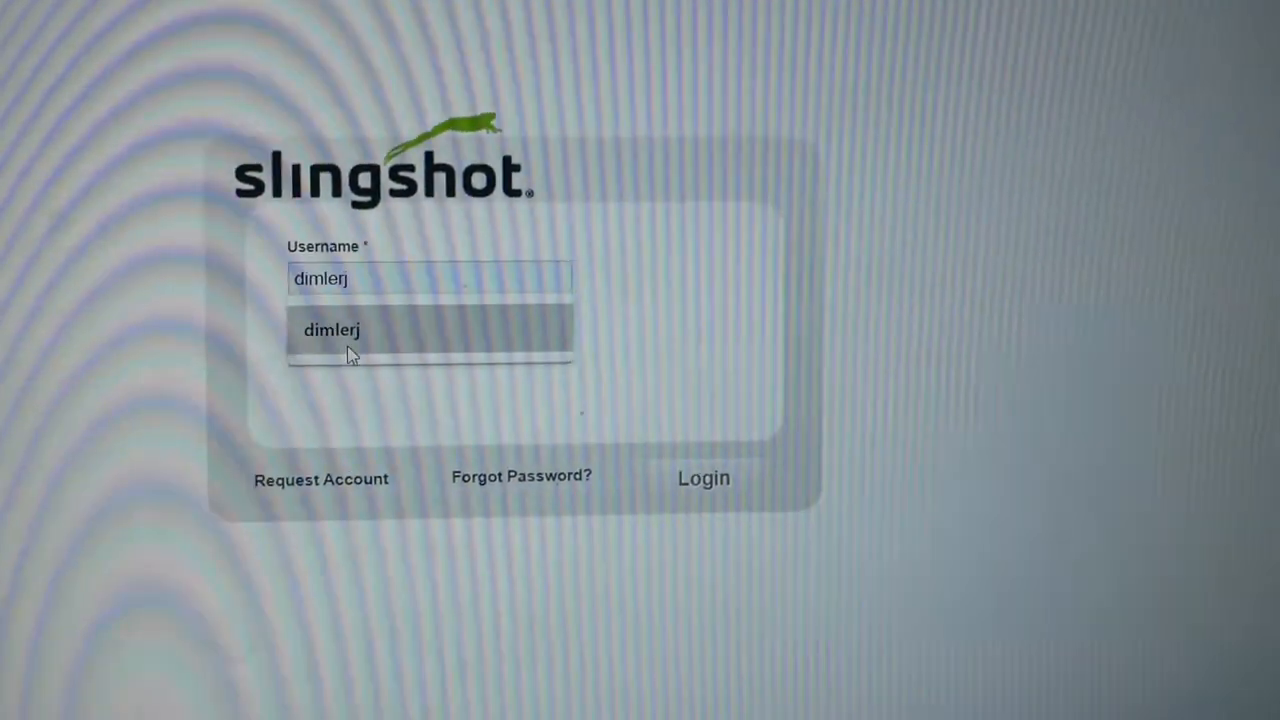
pyautogui.click(332, 330)
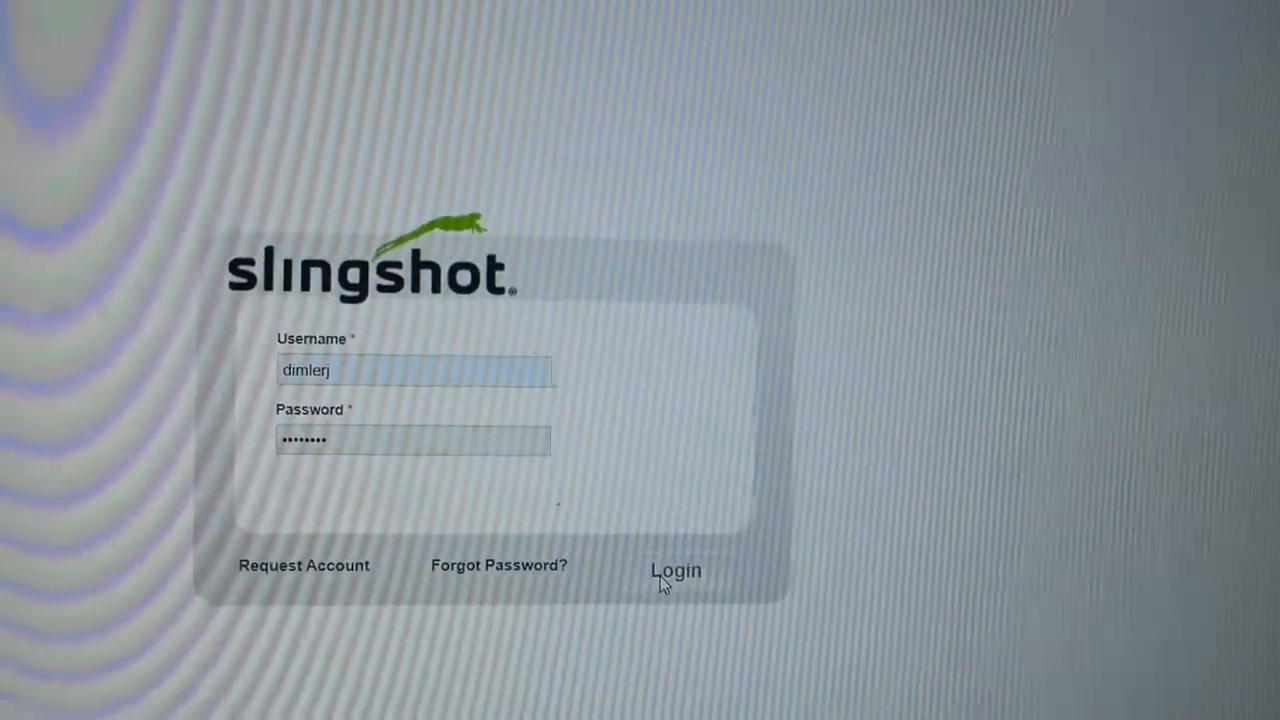
pyautogui.click(676, 570)
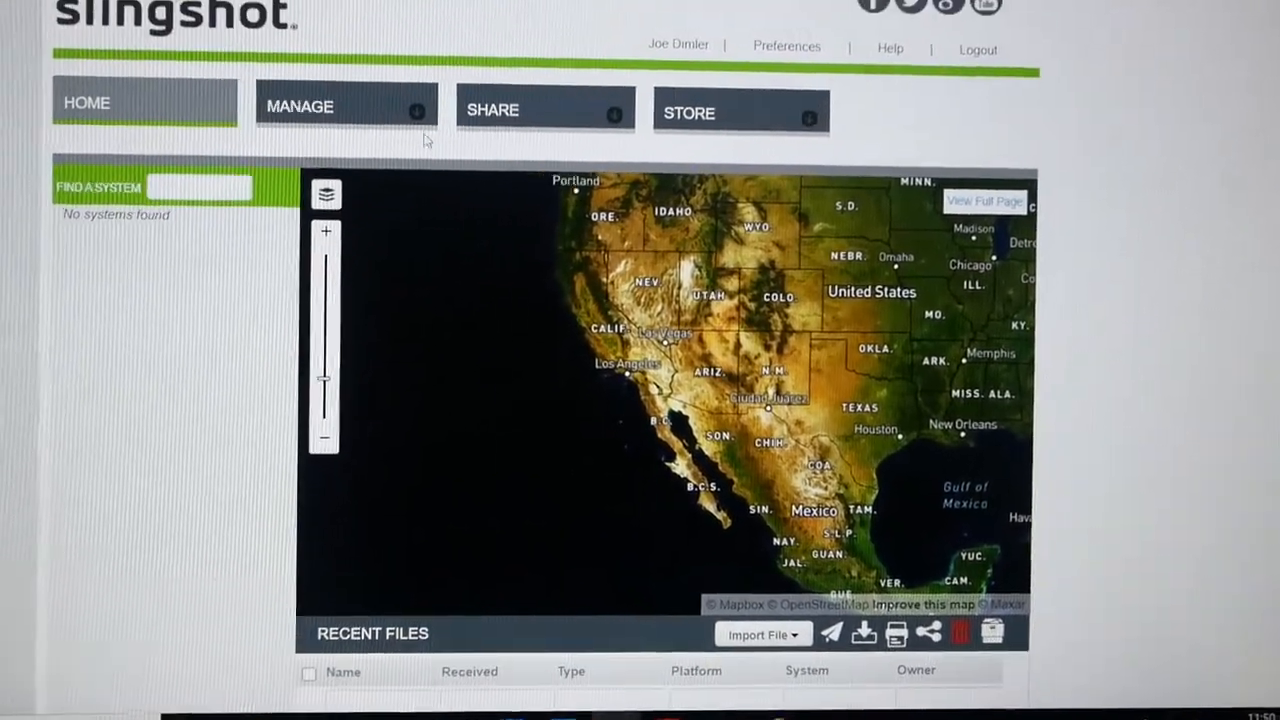
pyautogui.click(320, 106)
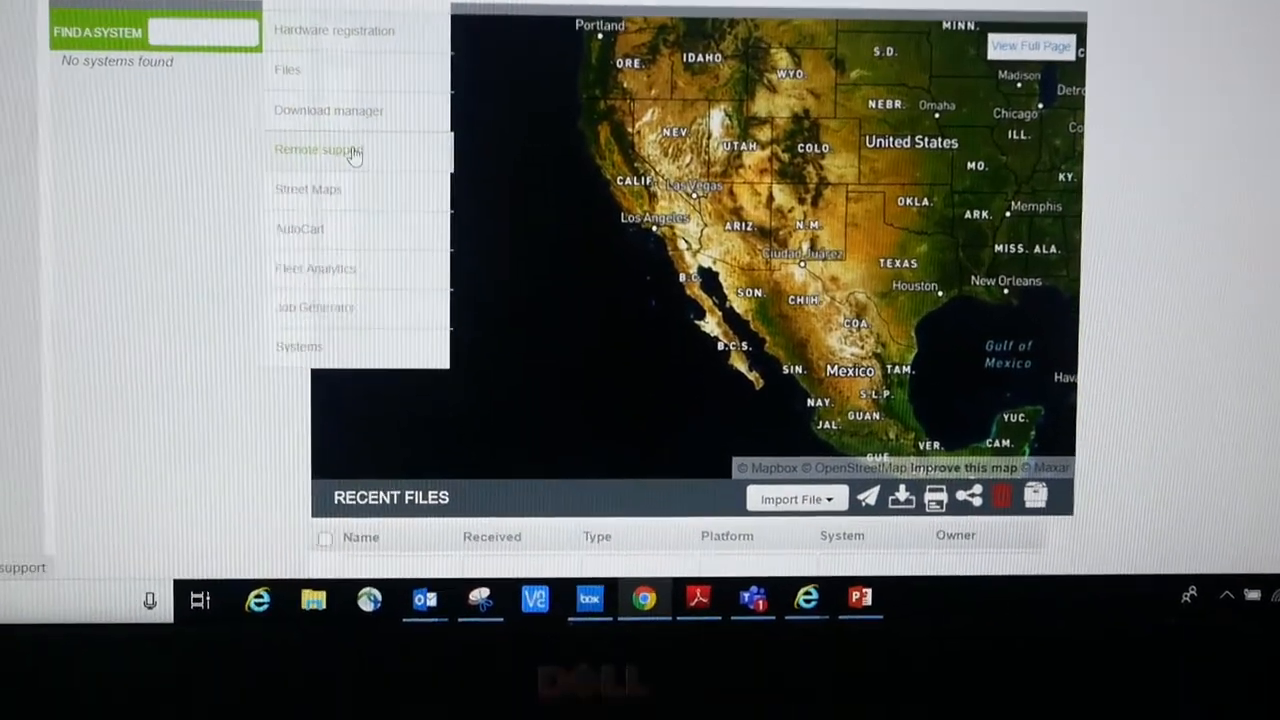
pyautogui.click(318, 150)
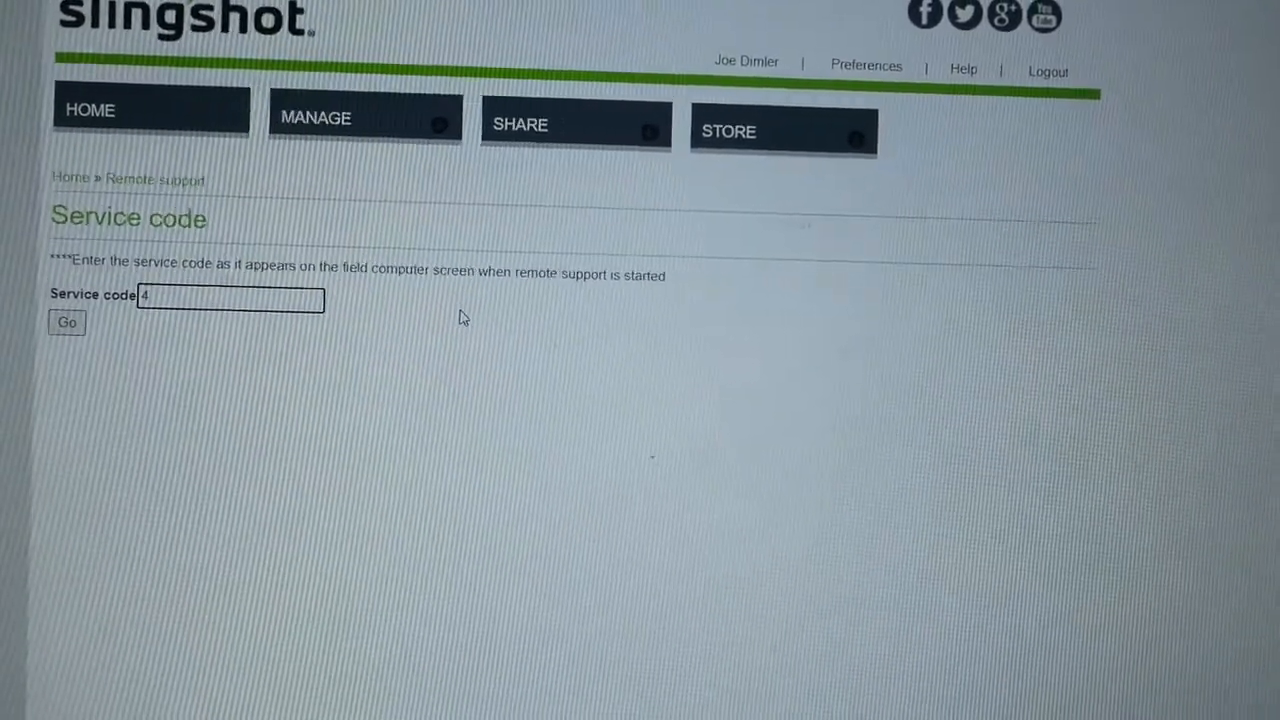
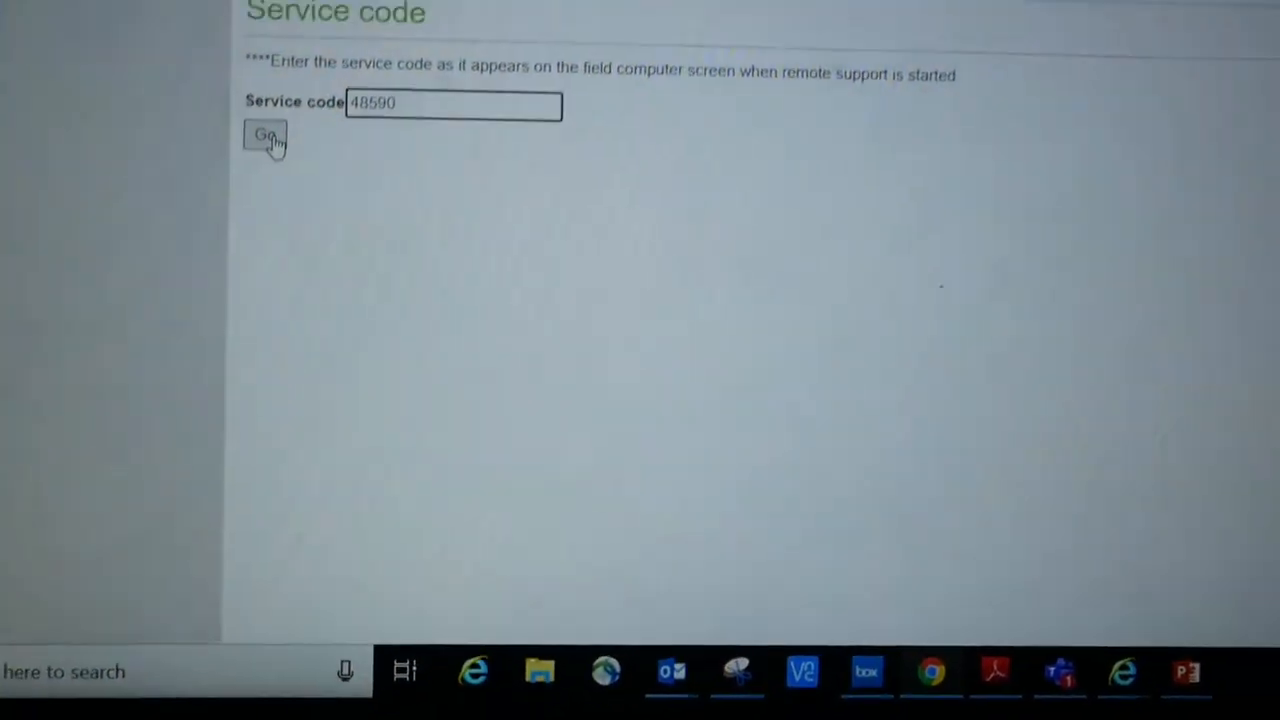
pyautogui.click(264, 136)
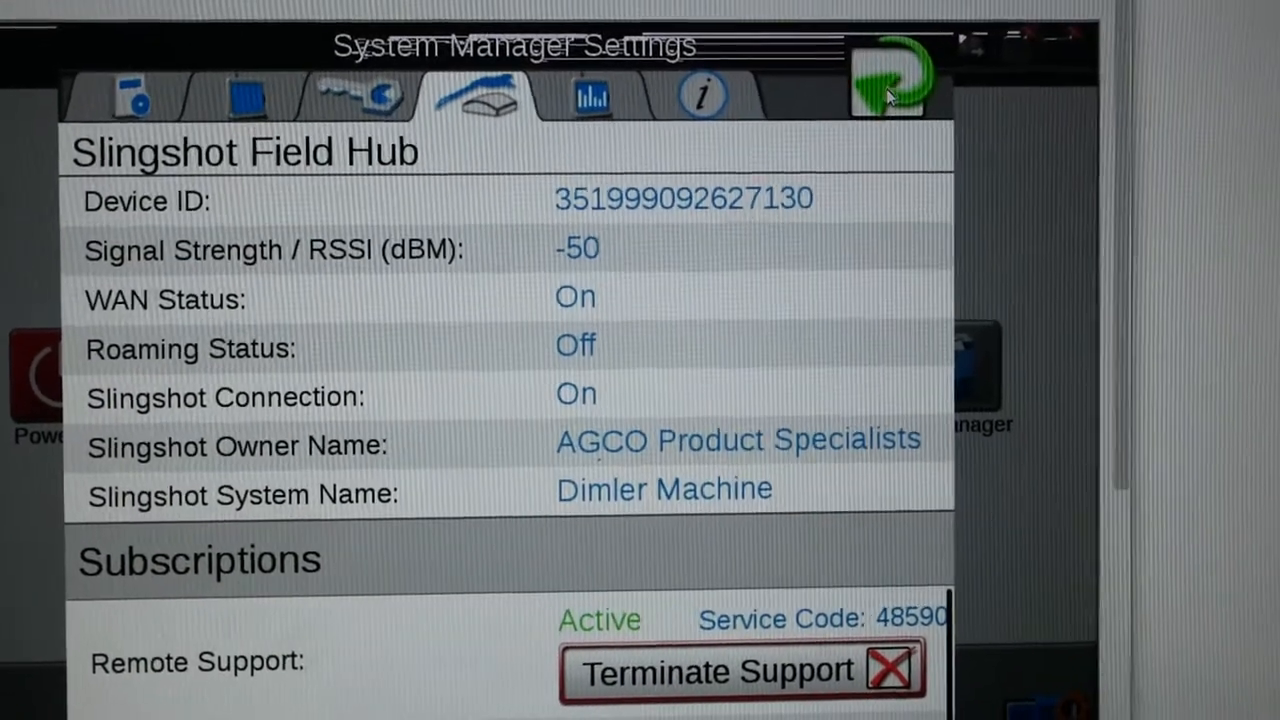
# Leave System Manager and reach PR1's PWM Setup via RCM Control Valve Setup
pyautogui.click(890, 80)
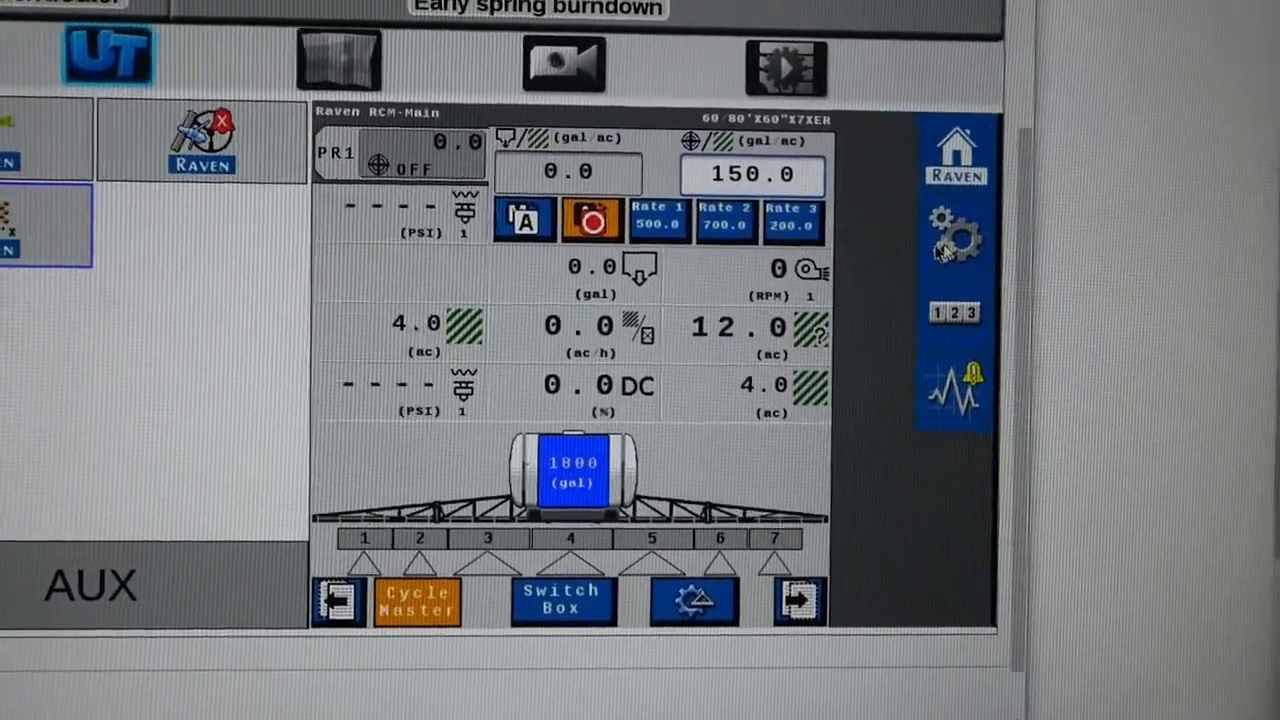
pyautogui.click(954, 232)
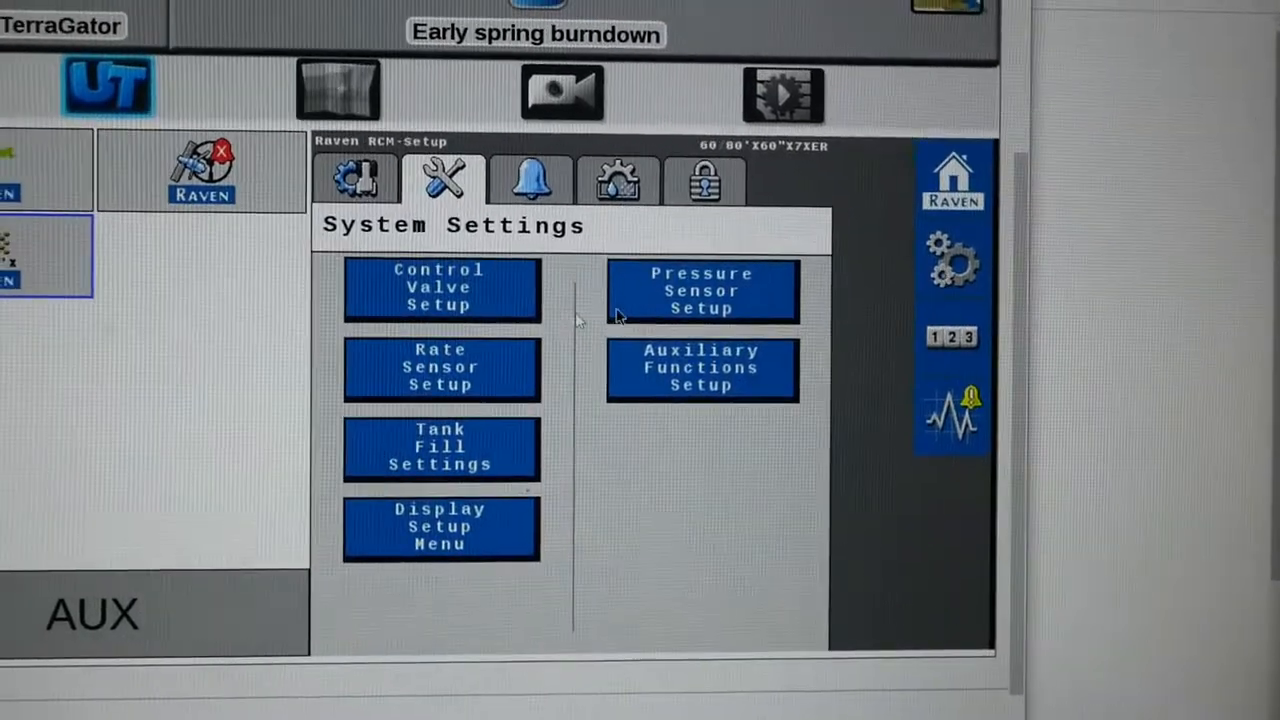
pyautogui.click(440, 288)
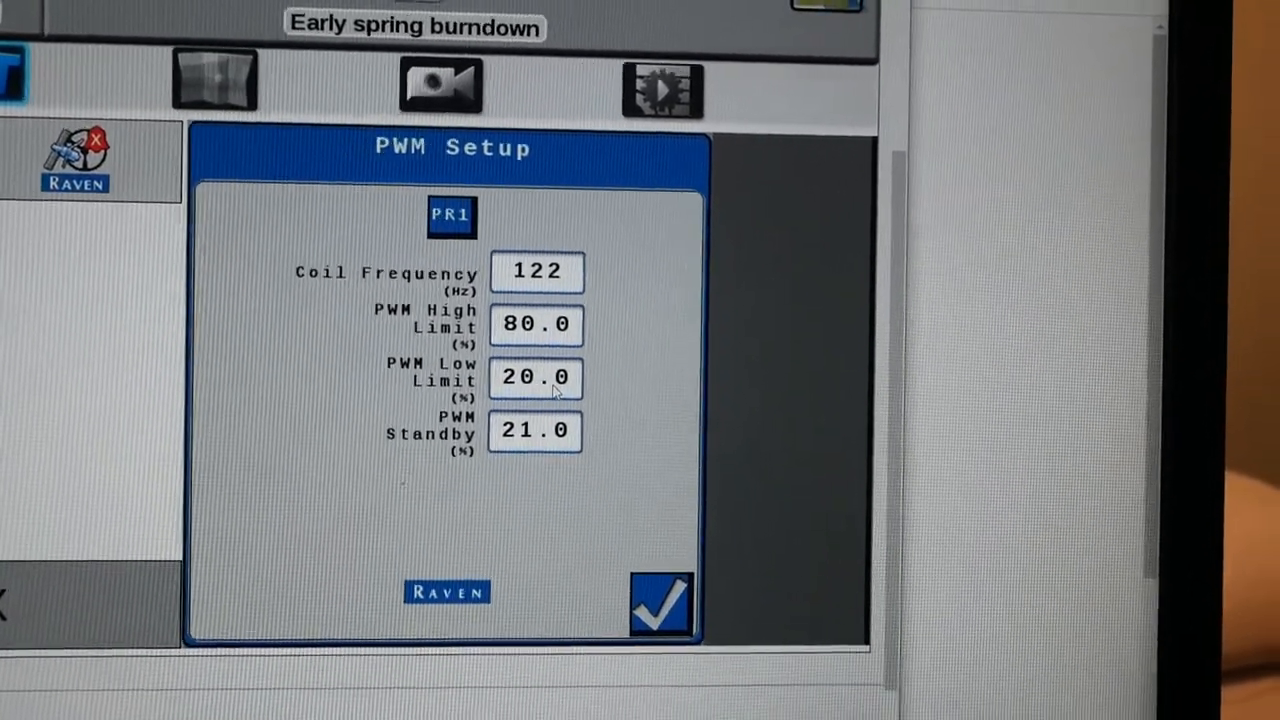
# Set PR1's PWM low limit to 10 and high limit to 90
pyautogui.click(536, 378)
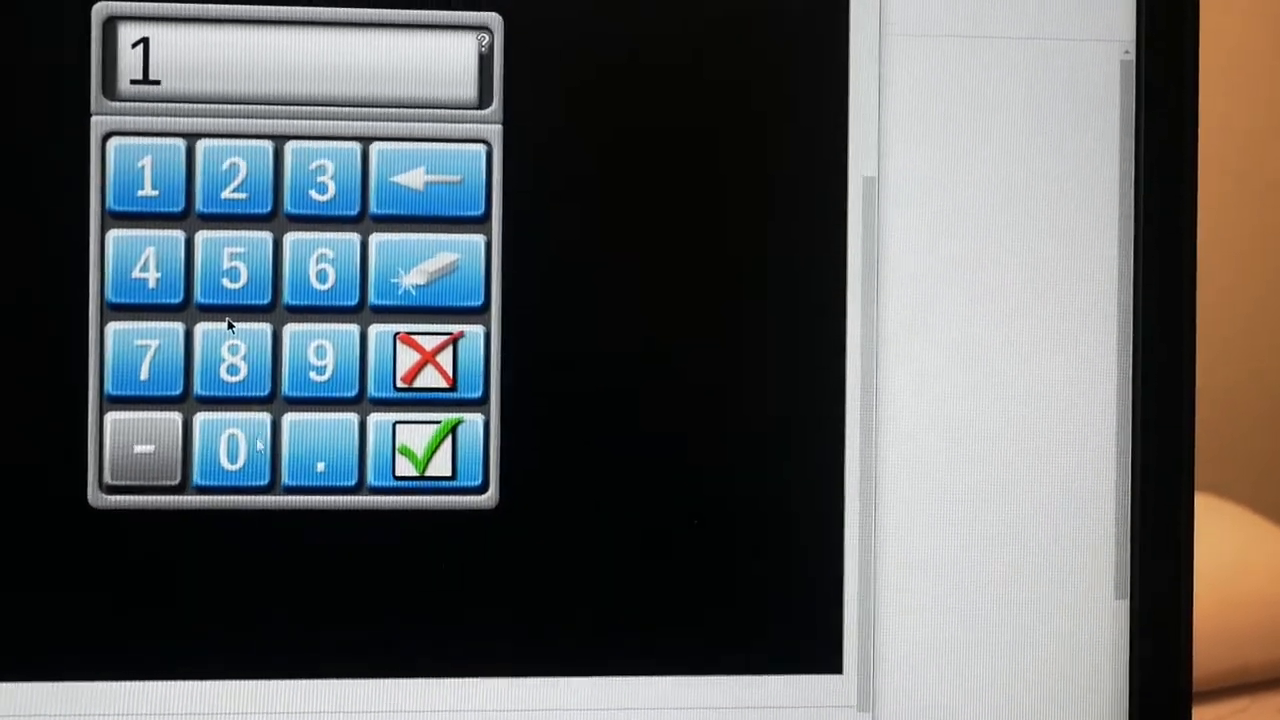
pyautogui.click(232, 450)
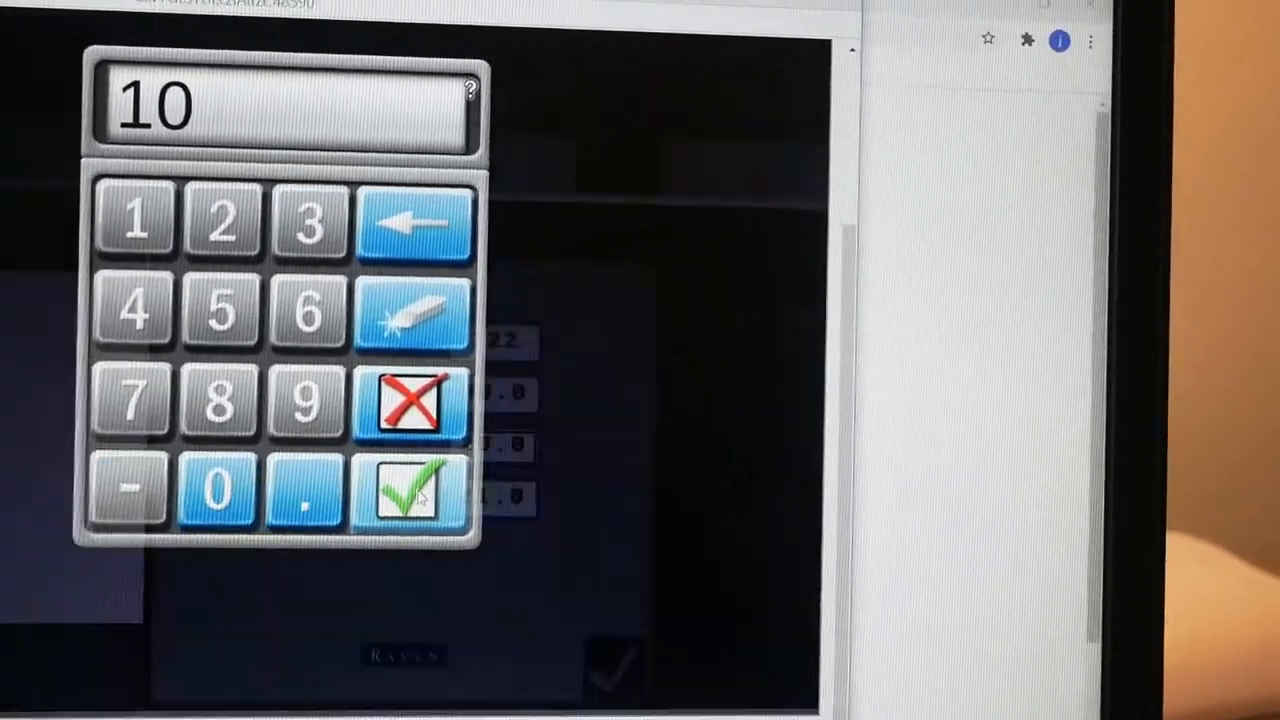
pyautogui.click(412, 490)
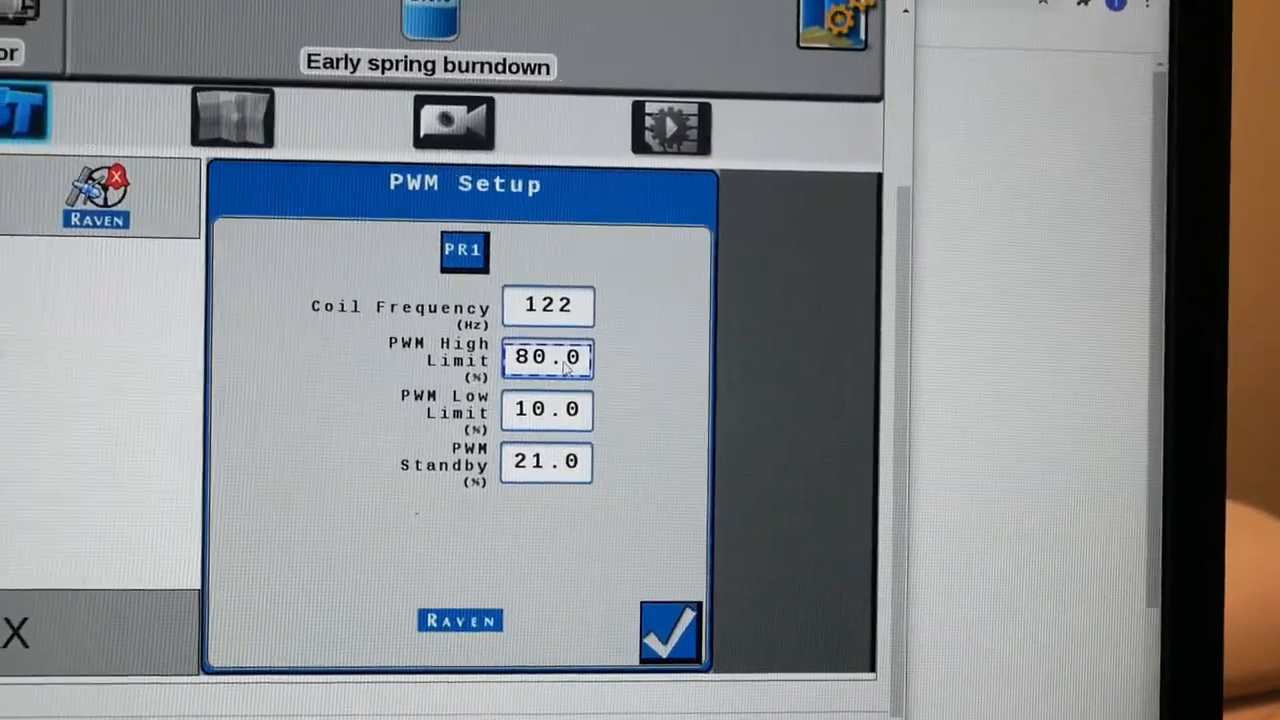
pyautogui.click(548, 358)
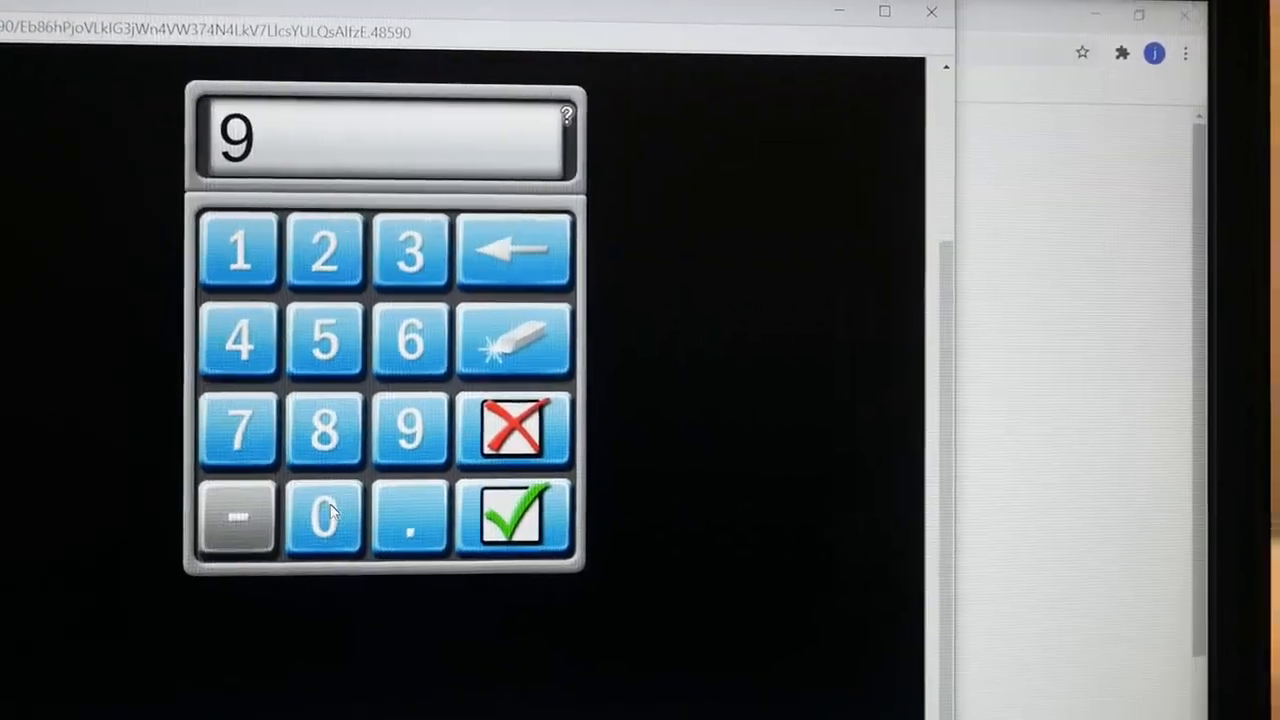
pyautogui.click(330, 516)
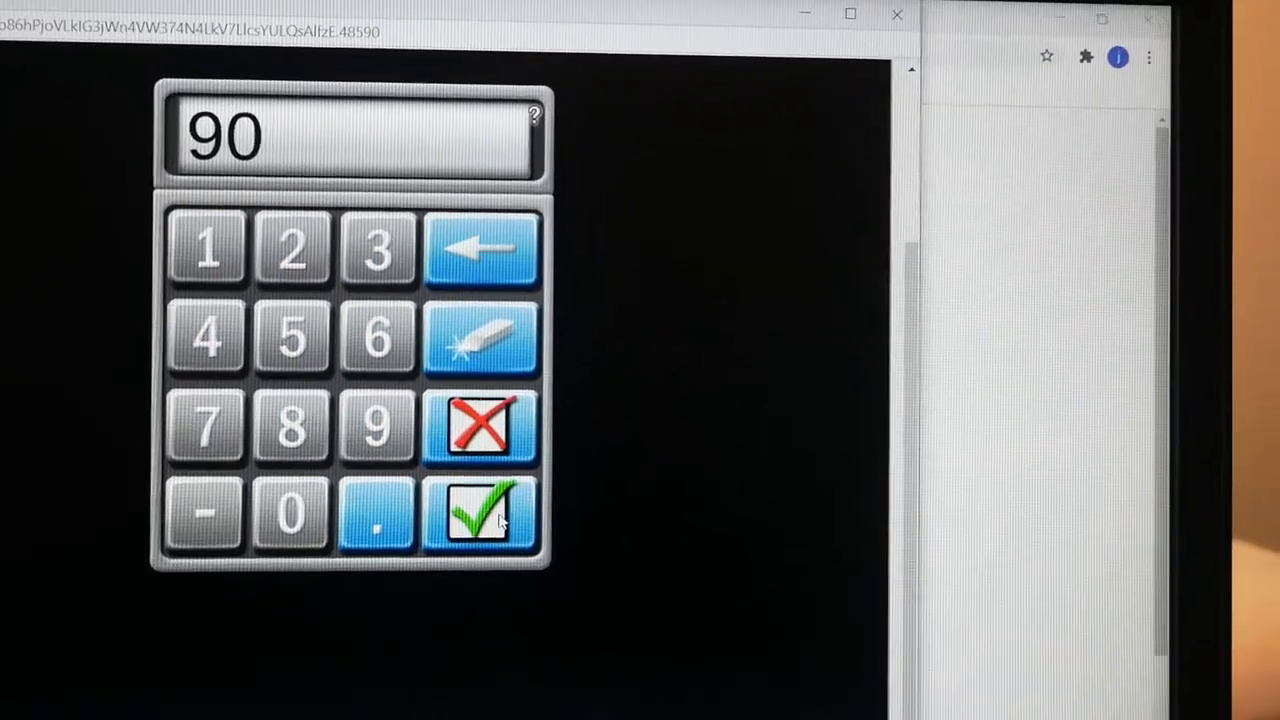
pyautogui.click(480, 512)
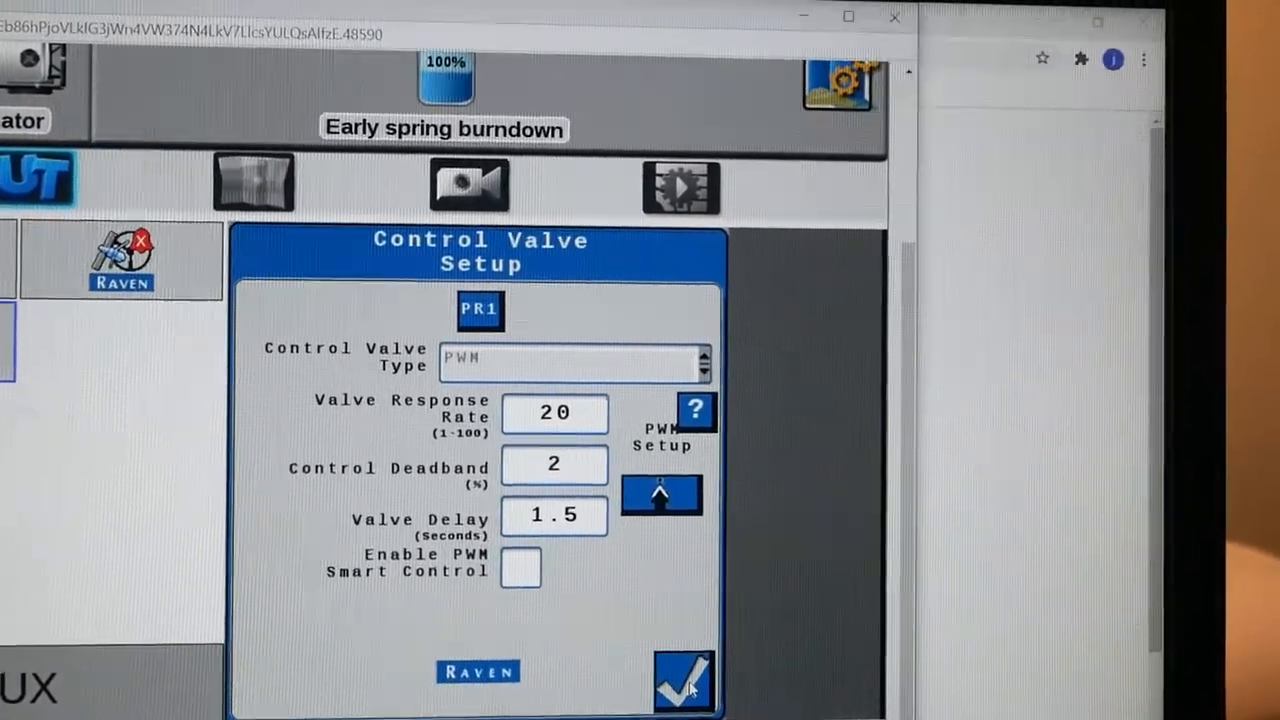
# Accept Control Valve Setup and bring up the saved jobs list from the home screen
pyautogui.click(680, 678)
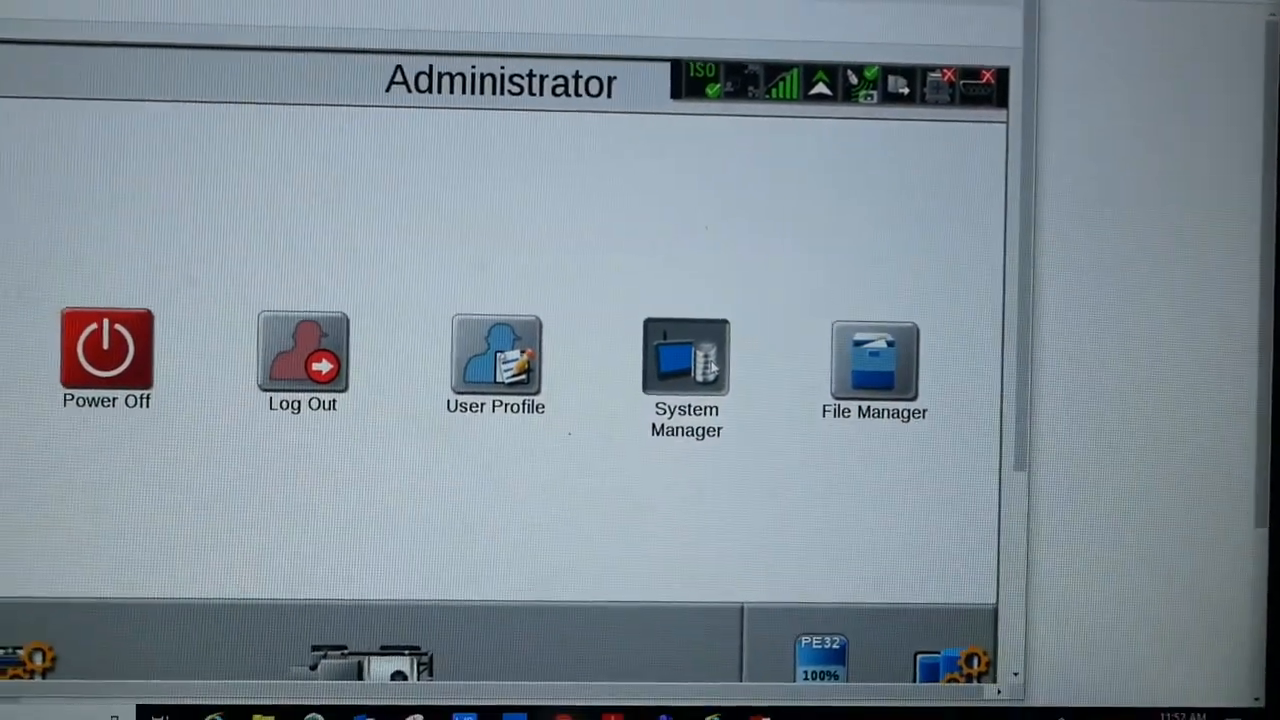
pyautogui.click(684, 360)
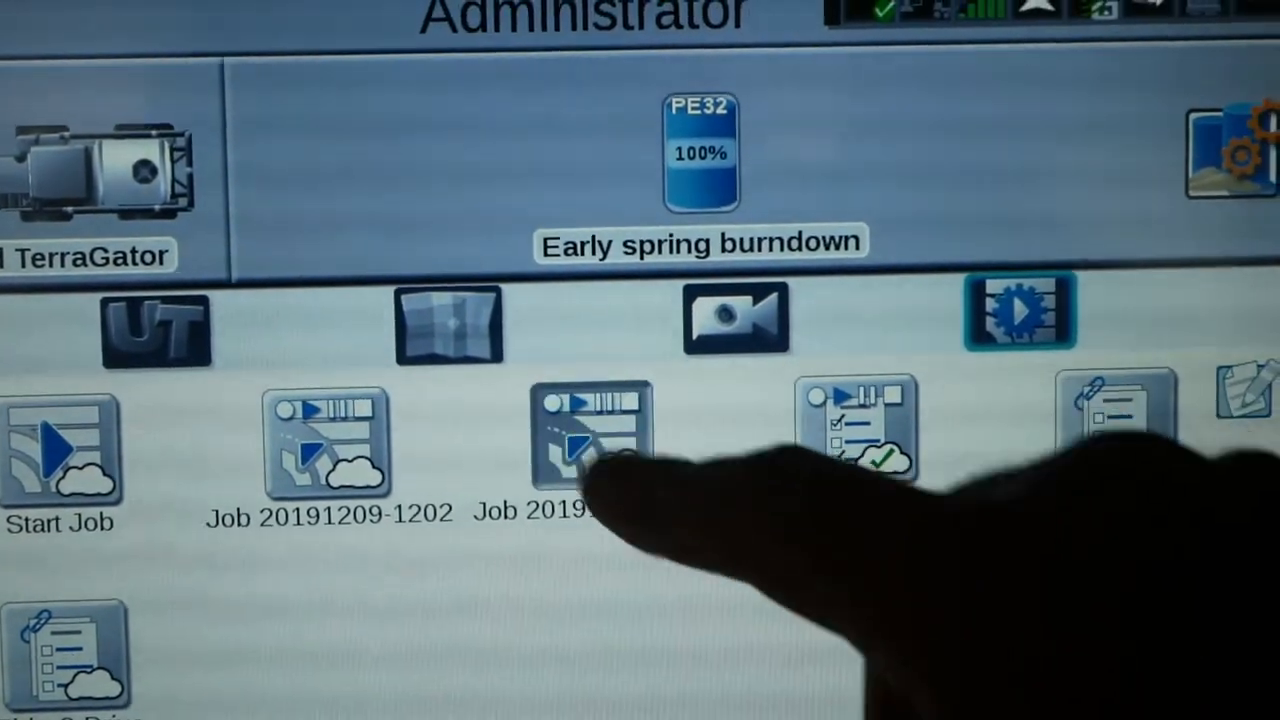
pyautogui.click(584, 430)
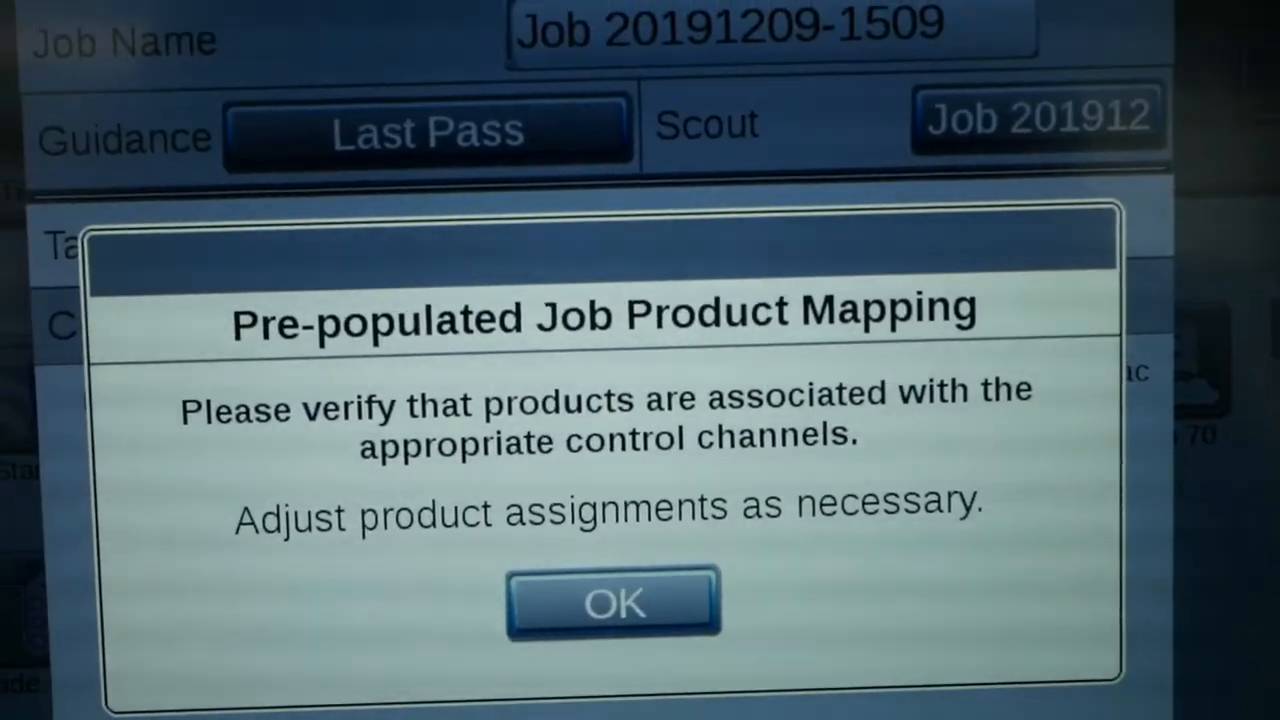
pyautogui.click(612, 612)
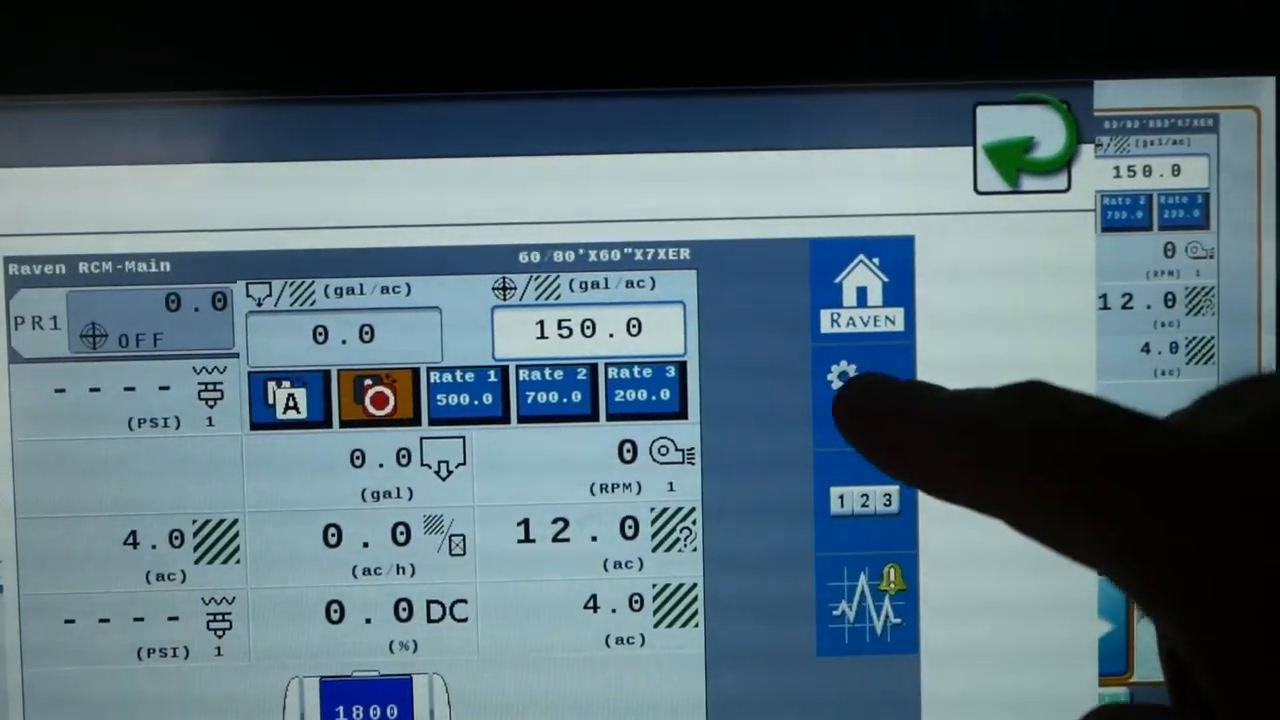
# View the rate control System Settings, then return to the job's run screen
pyautogui.click(852, 374)
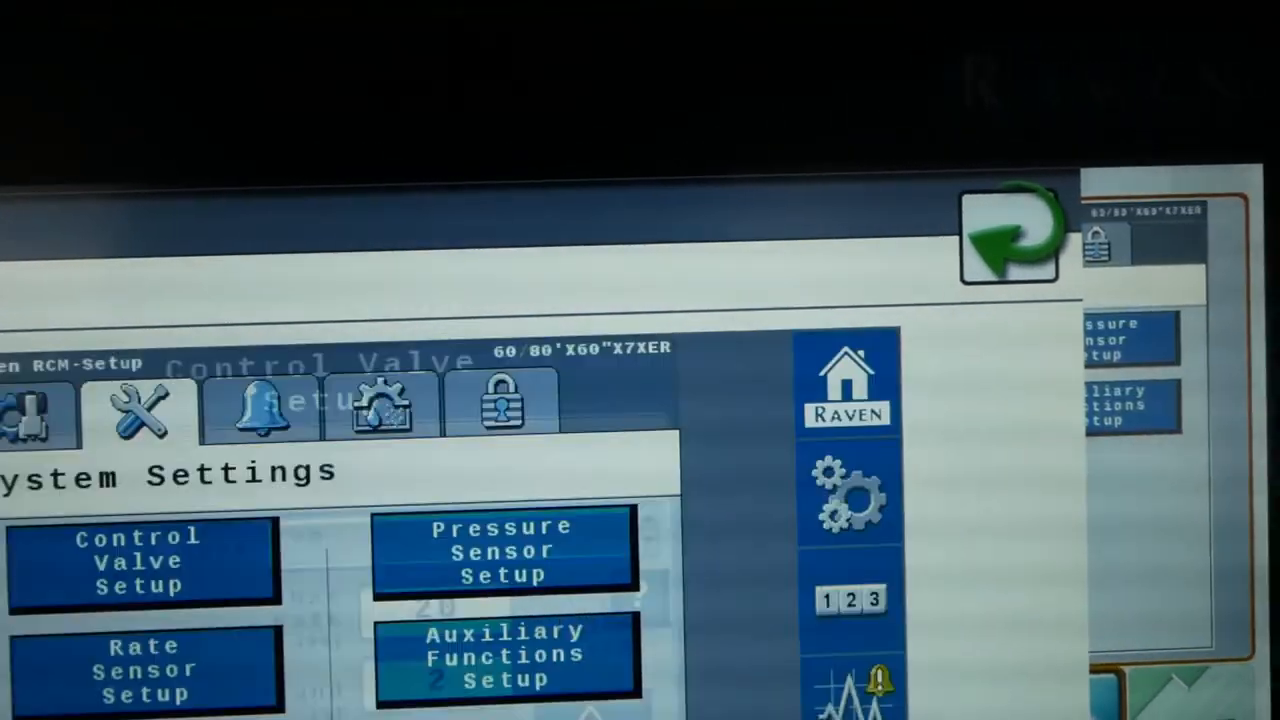
pyautogui.click(1008, 236)
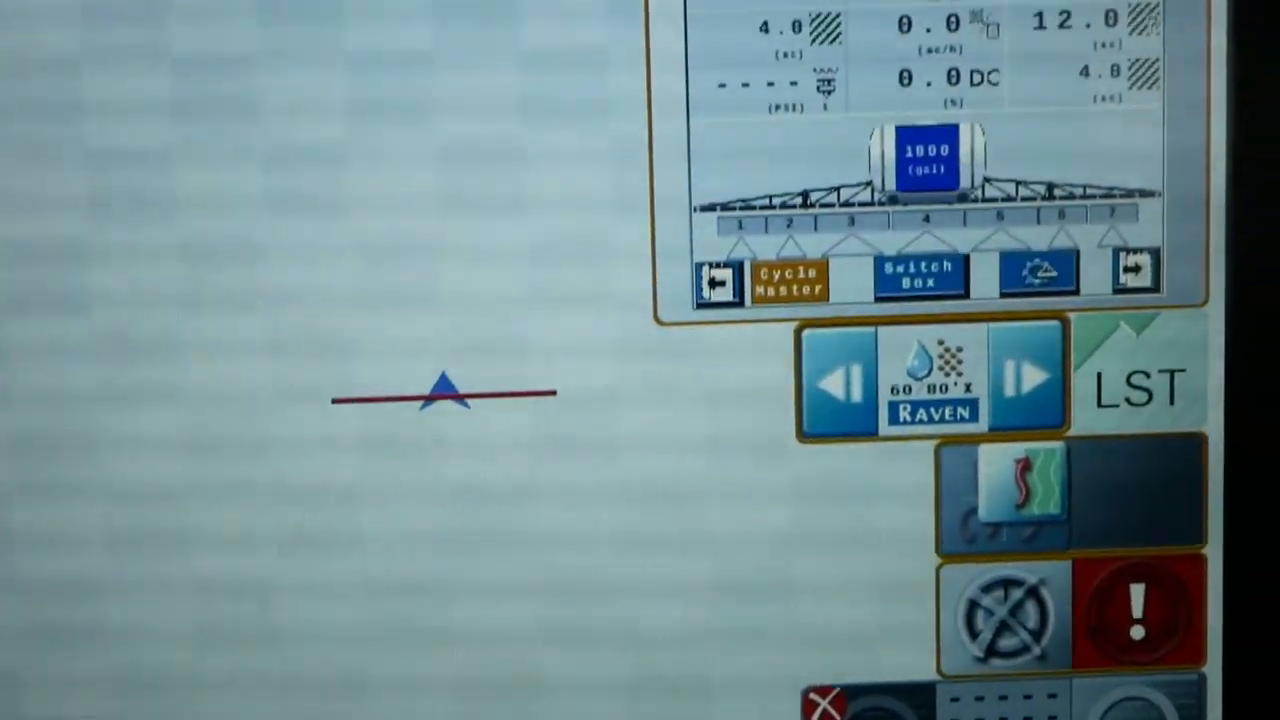